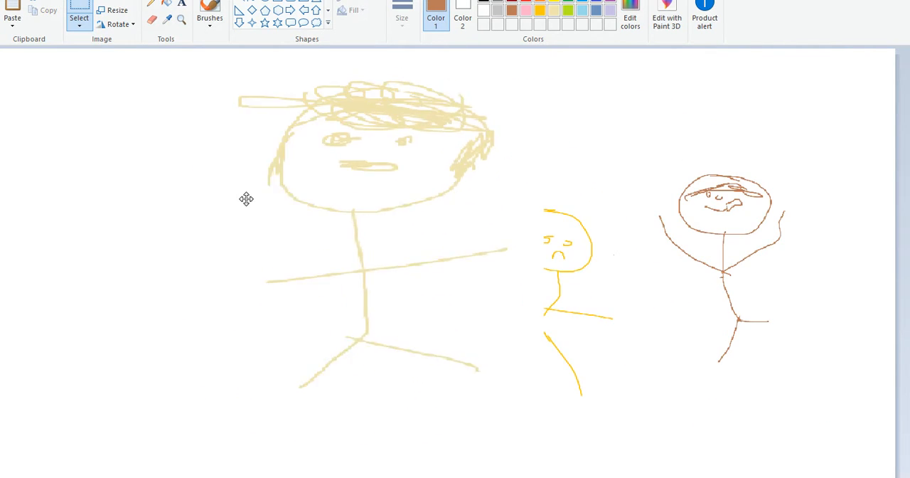
- Drag the beige stick figure left in two moves, clear of the yellow figure
drag(245, 200, 490, 256)
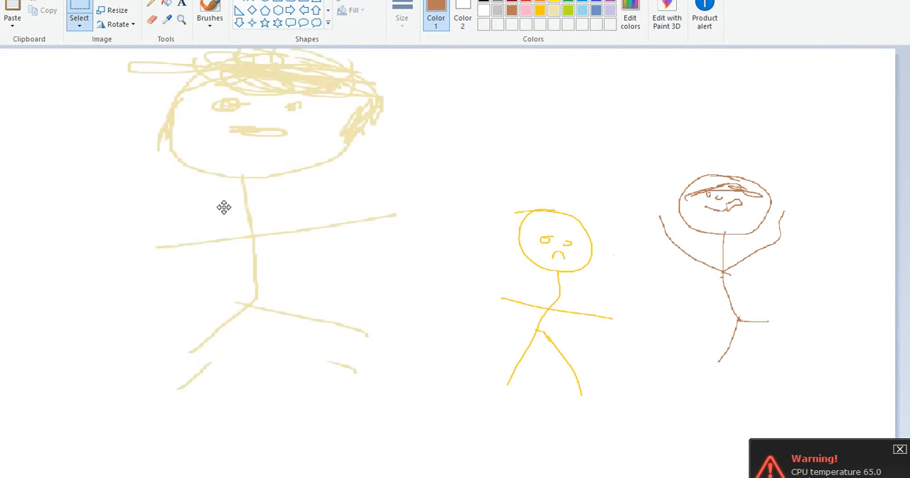
drag(224, 206, 149, 231)
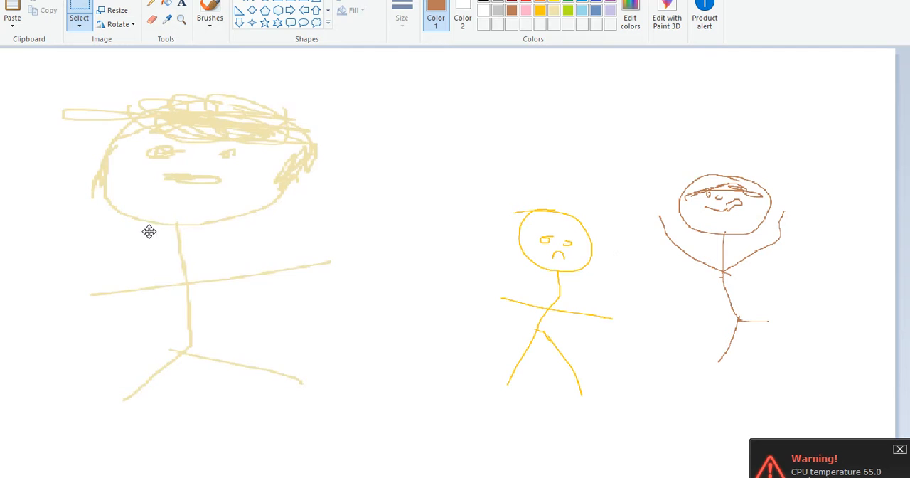
- Shrink the beige figure to about the other figures' size and drag it upper left
drag(149, 231, 100, 112)
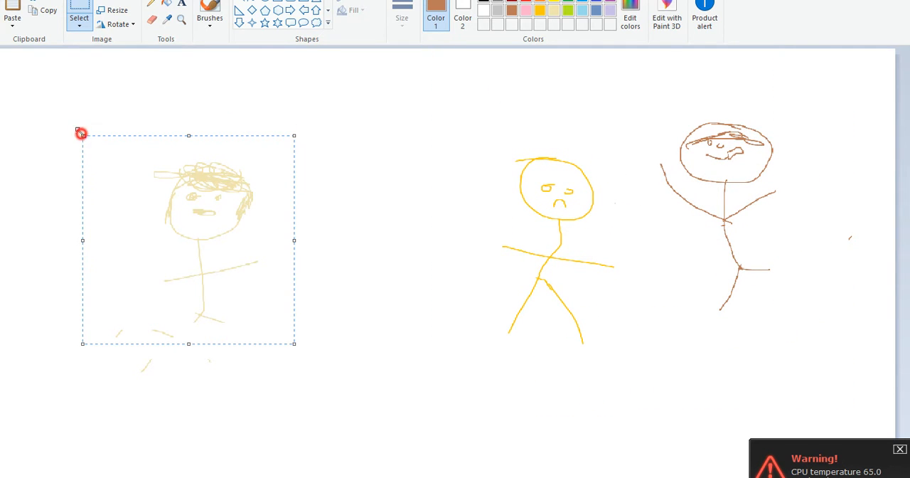
drag(81, 134, 169, 186)
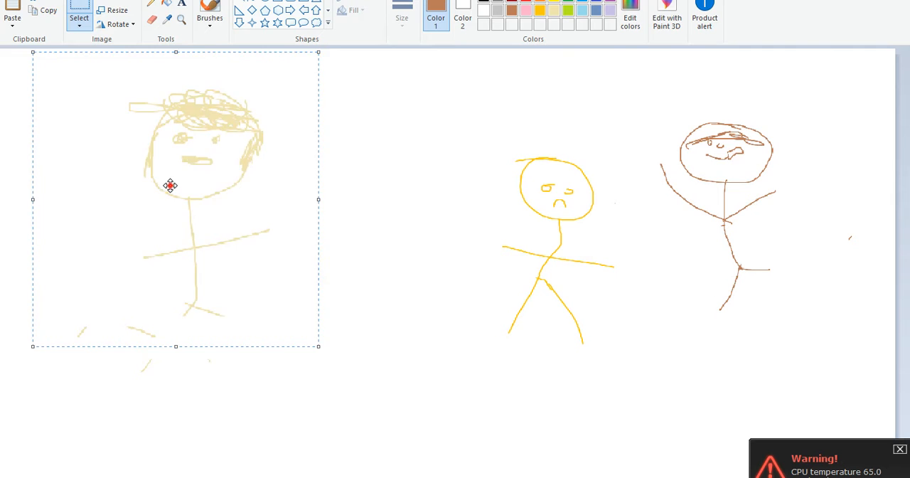
- Move the beige figure beside the others and shift the green figure to the right edge
drag(169, 185, 295, 147)
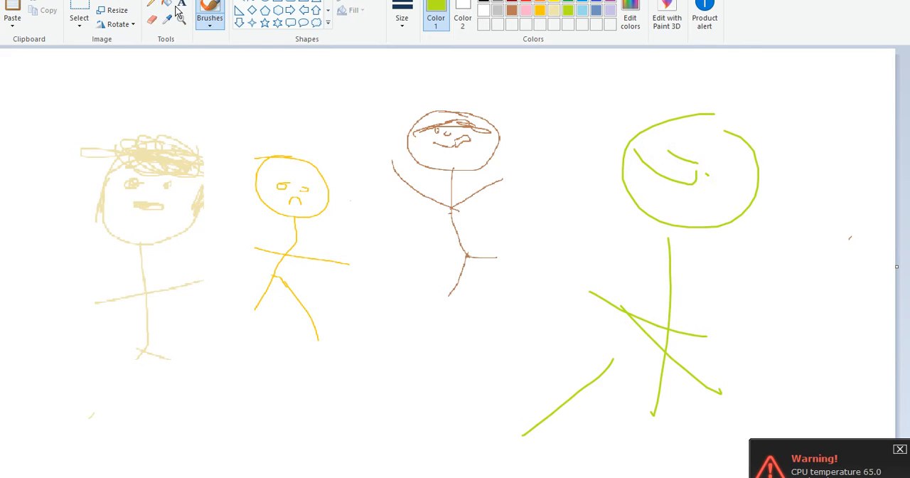
drag(548, 100, 530, 242)
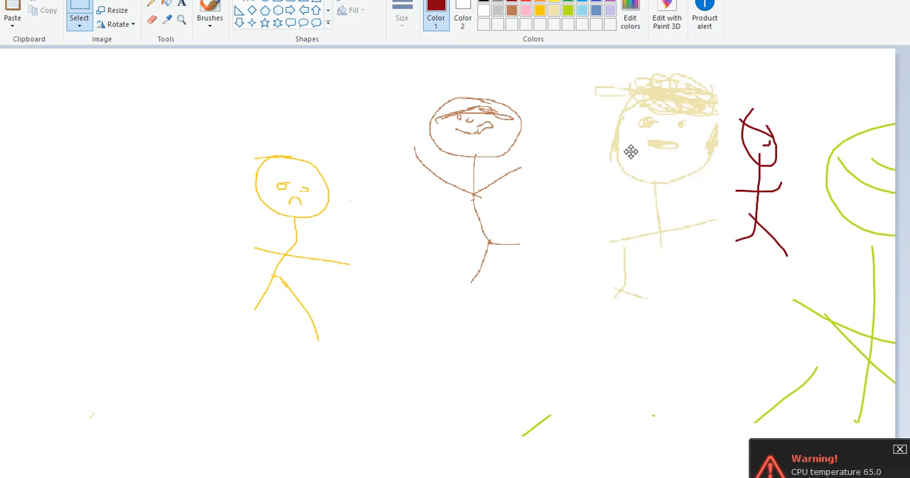
- Return the beige figure to the left and raise the yellow and brown figures together
drag(631, 151, 74, 192)
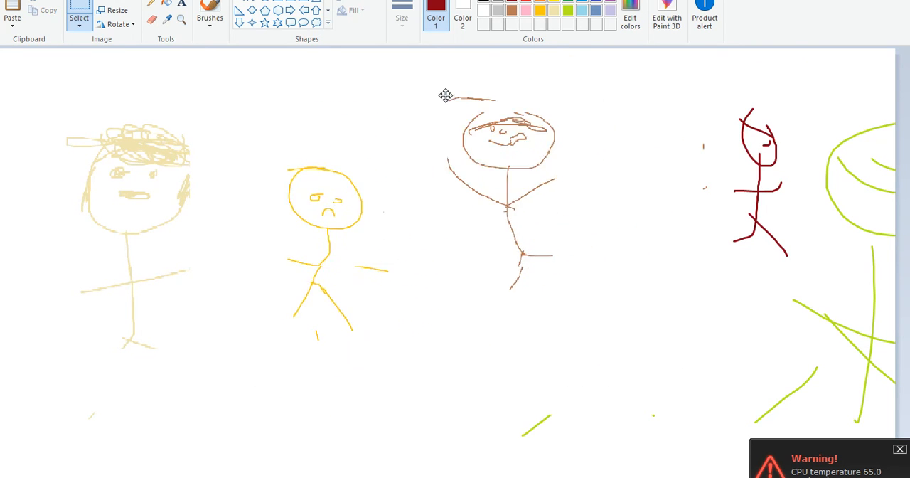
drag(445, 96, 335, 202)
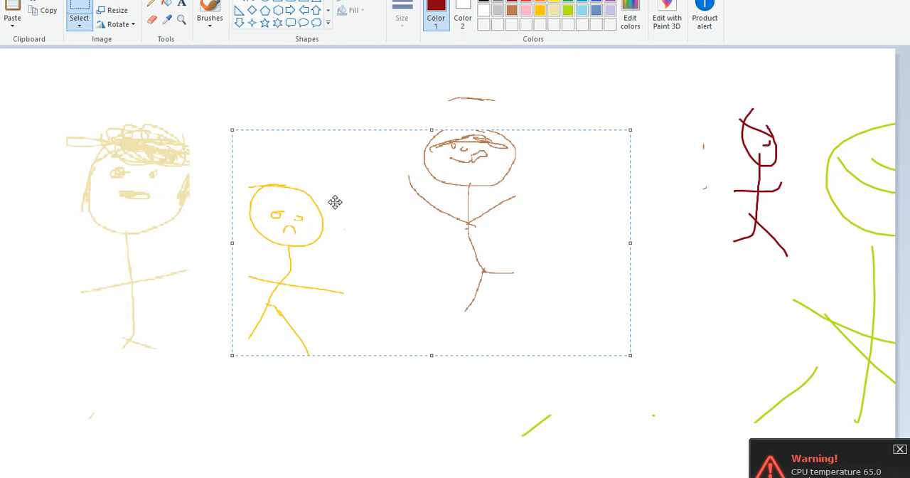
drag(335, 202, 332, 134)
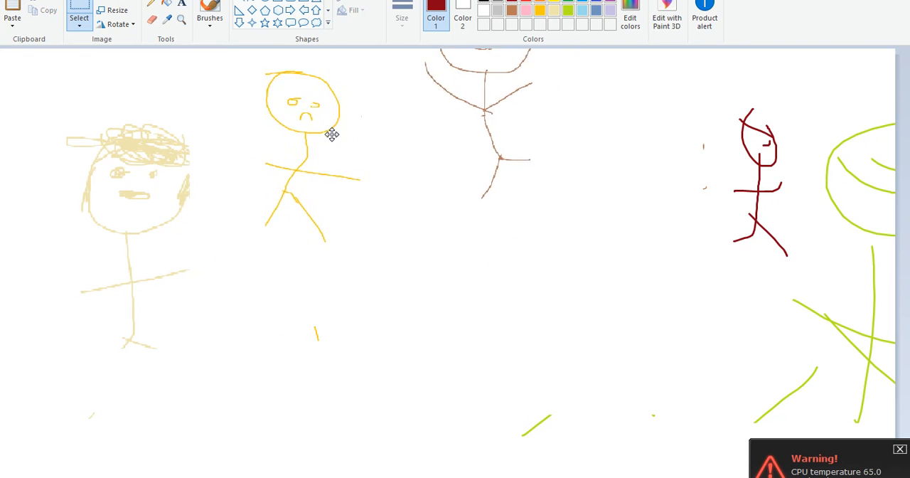